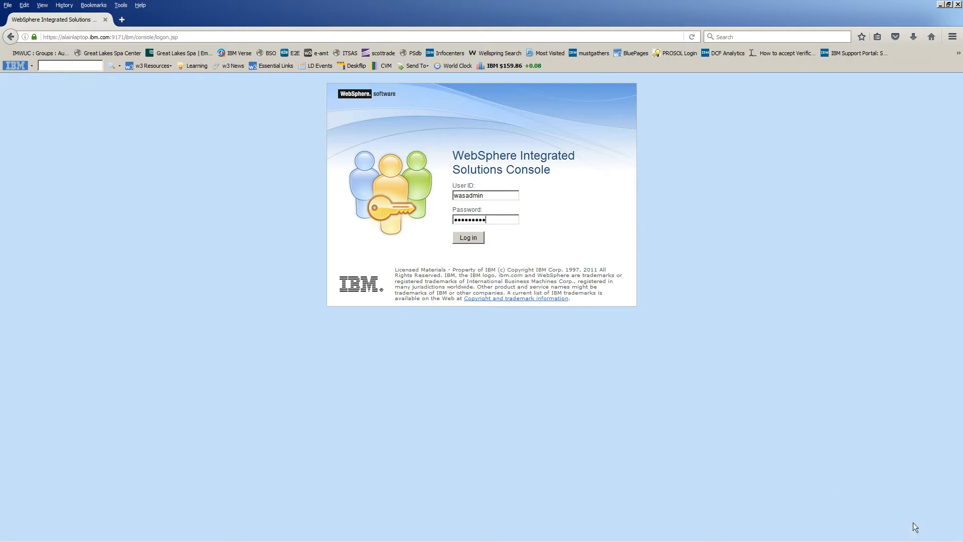
Log in to the administrative console with the pre-filled administrator User ID and password.
left_click(467, 238)
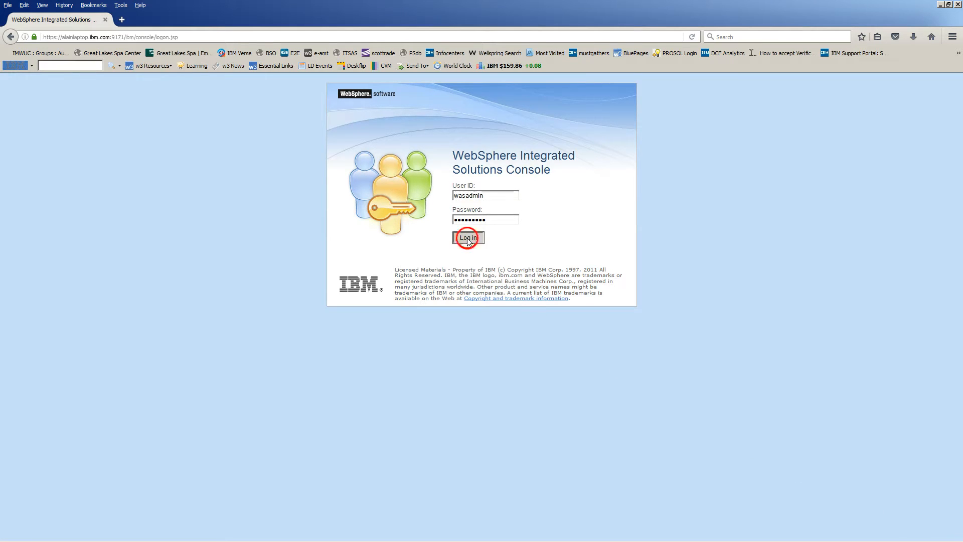
Expand Security in the navigation and go to Global security.
left_click(468, 238)
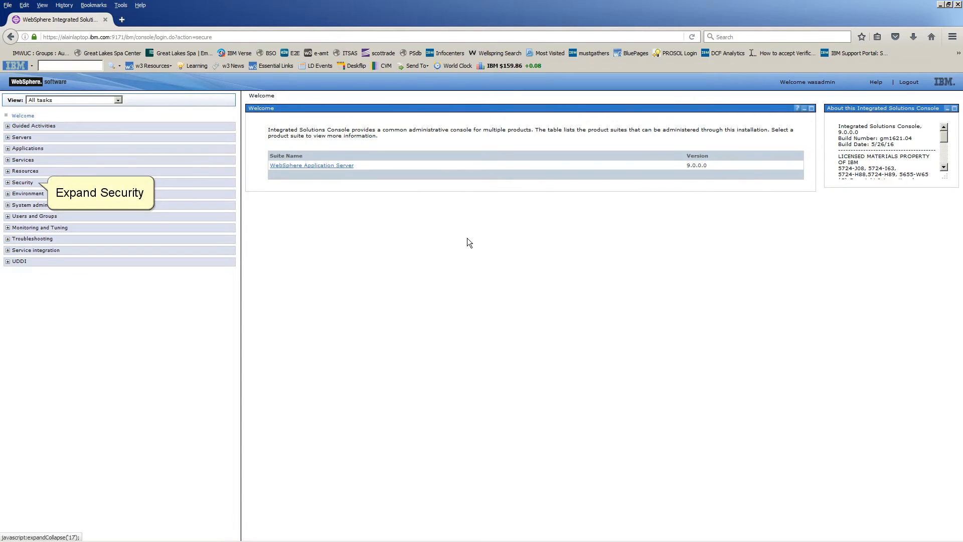
mouse_move(430, 241)
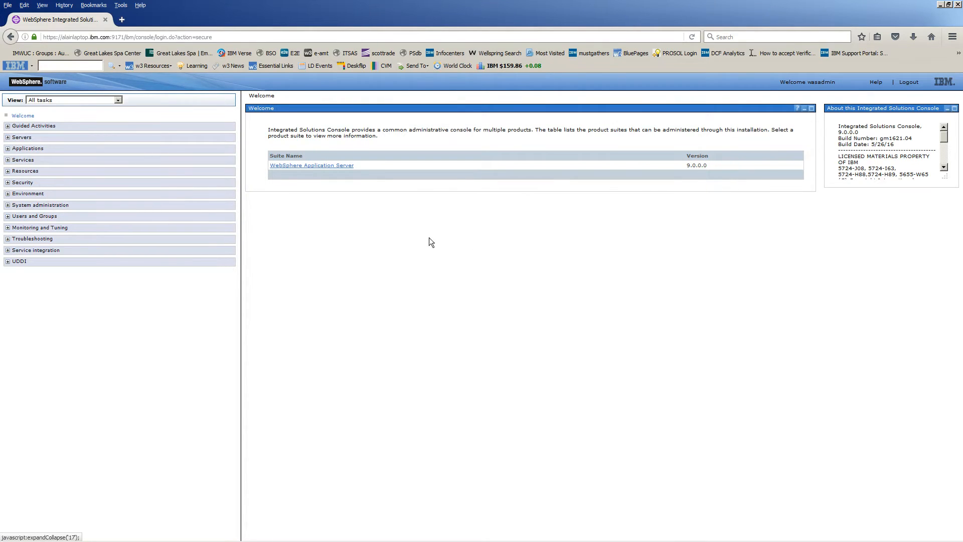
left_click(7, 182)
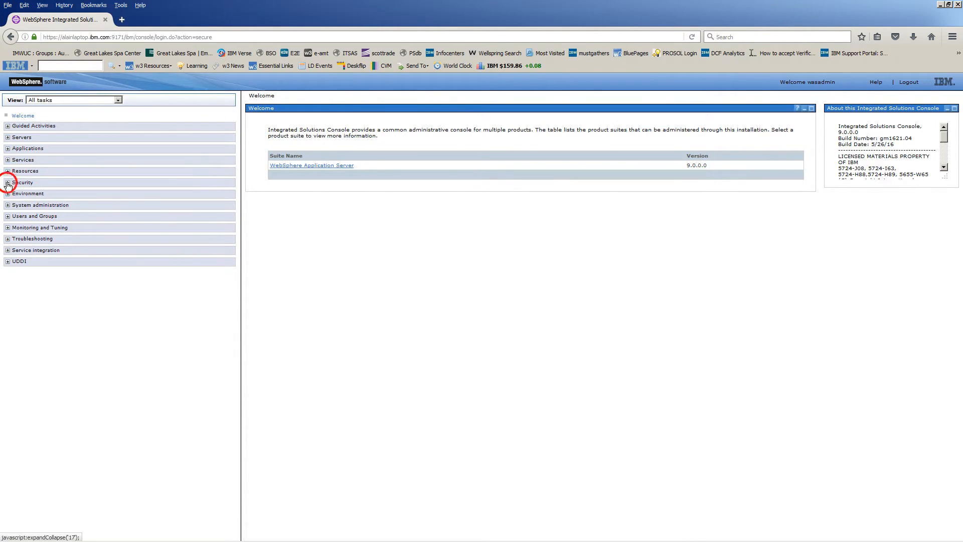
left_click(7, 182)
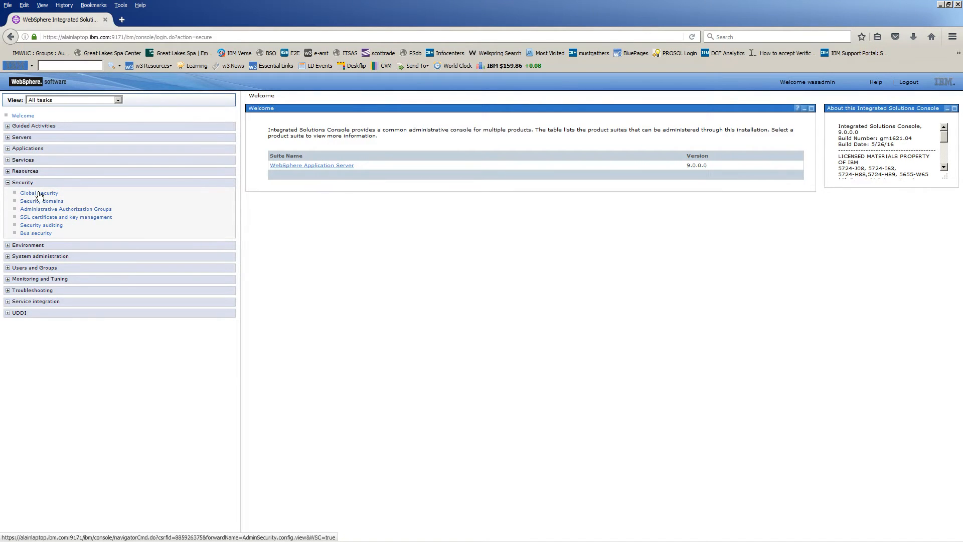
left_click(39, 192)
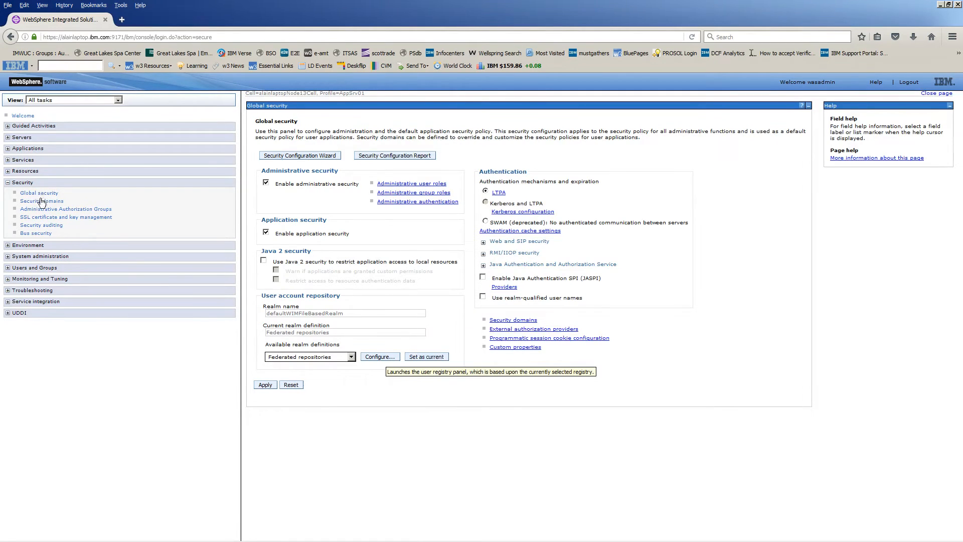
mouse_move(379, 357)
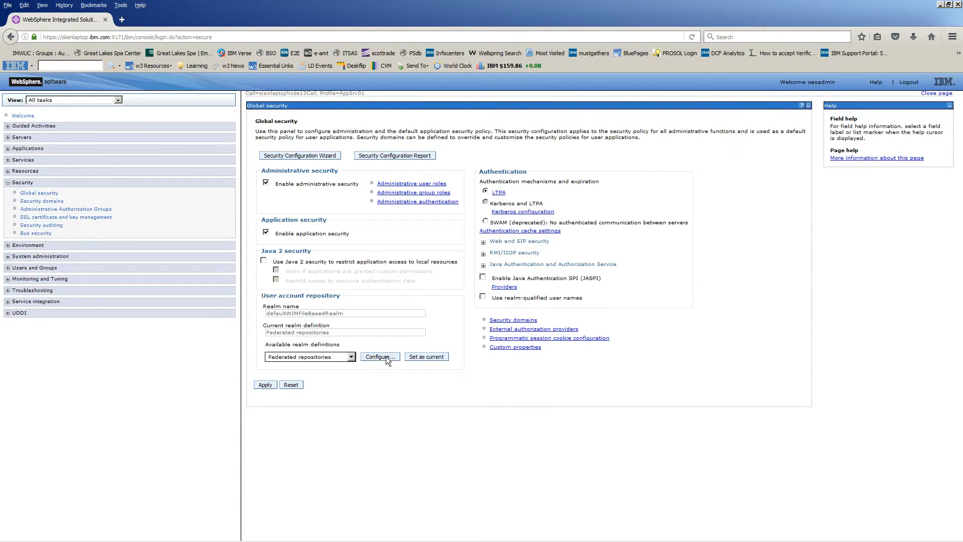
Configure the federated repositories realm to allow operations if some repositories are down.
left_click(380, 356)
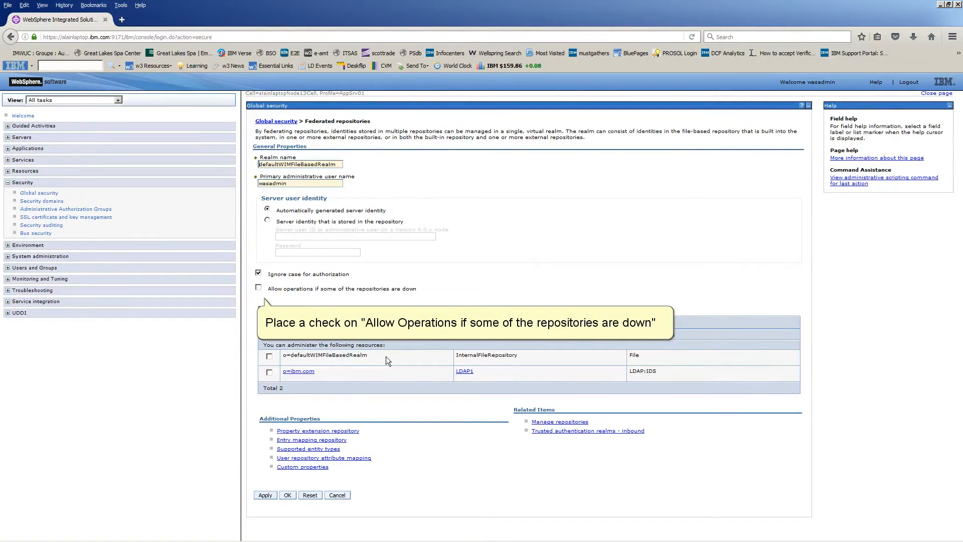
left_click(259, 288)
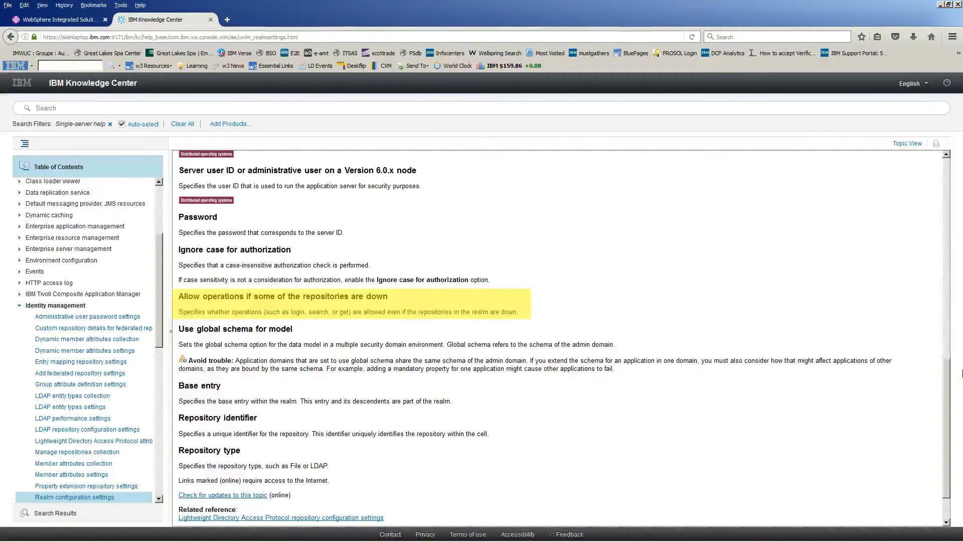
mouse_move(883, 367)
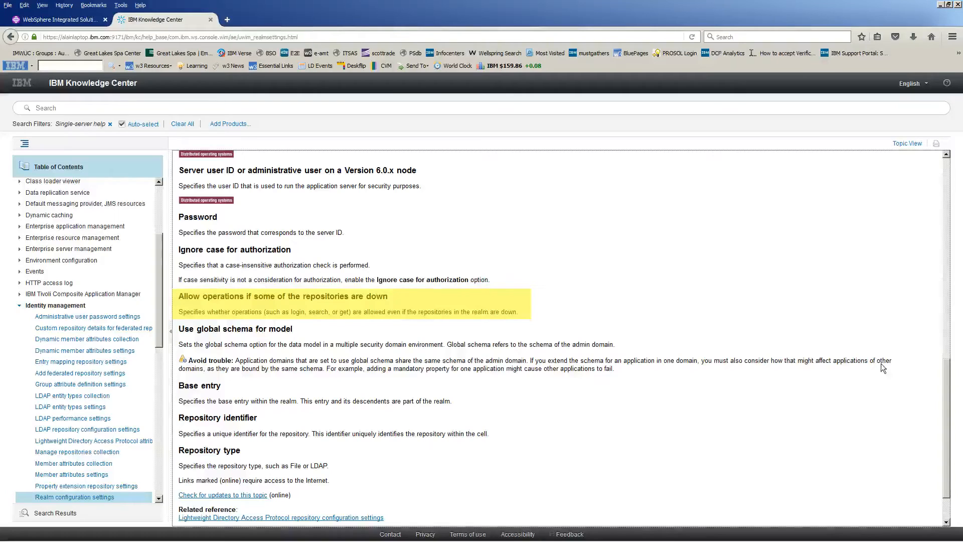